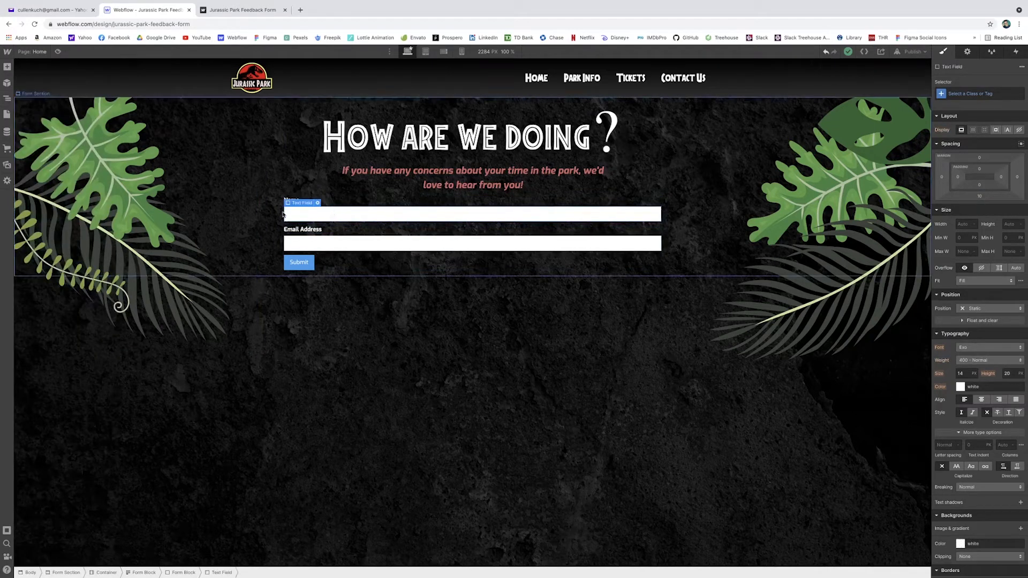
# Step: Show the Name field's input settings and select the Email Address label in the Navigator
pyautogui.click(966, 51)
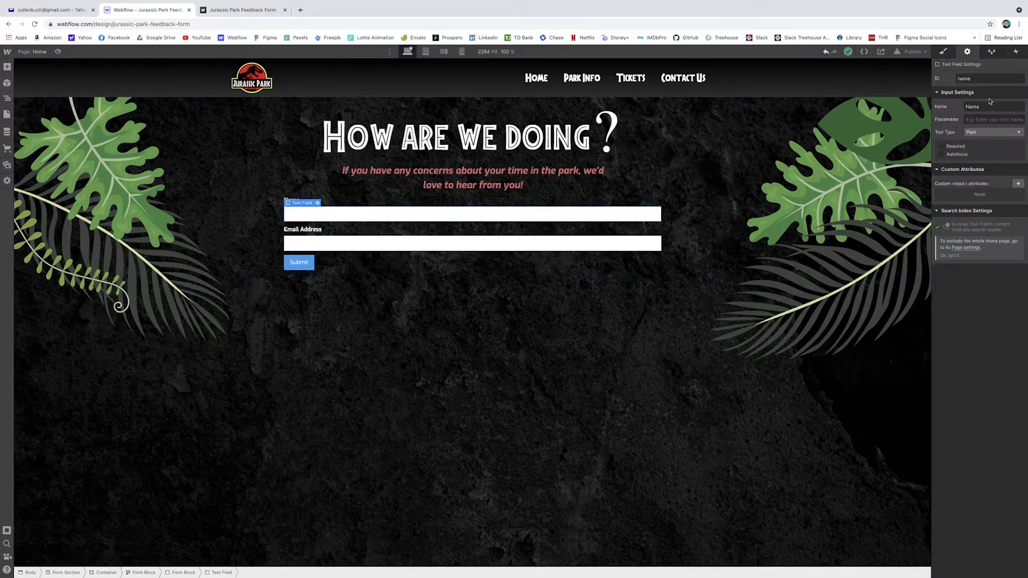
pyautogui.moveTo(948, 140)
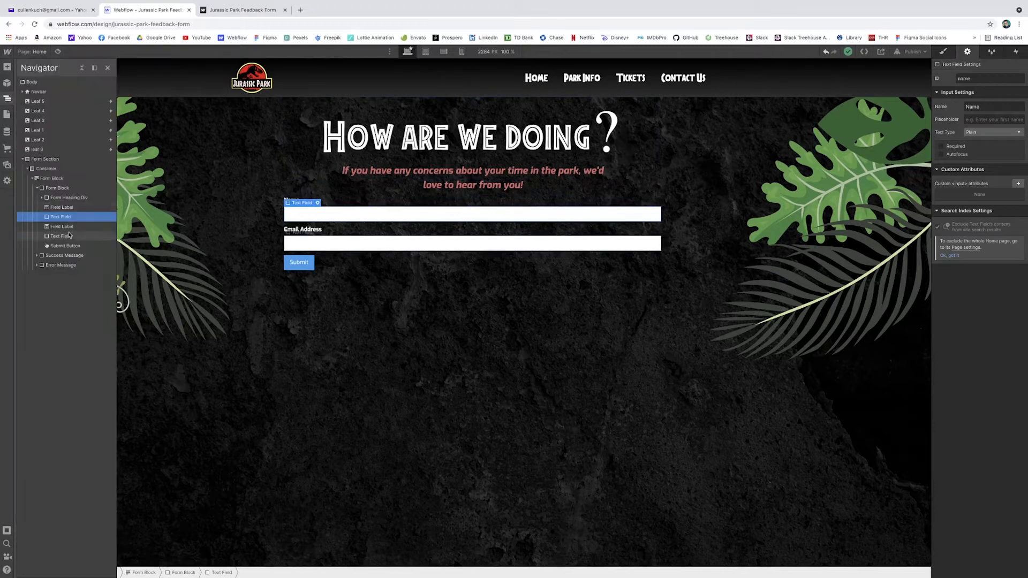
pyautogui.click(61, 226)
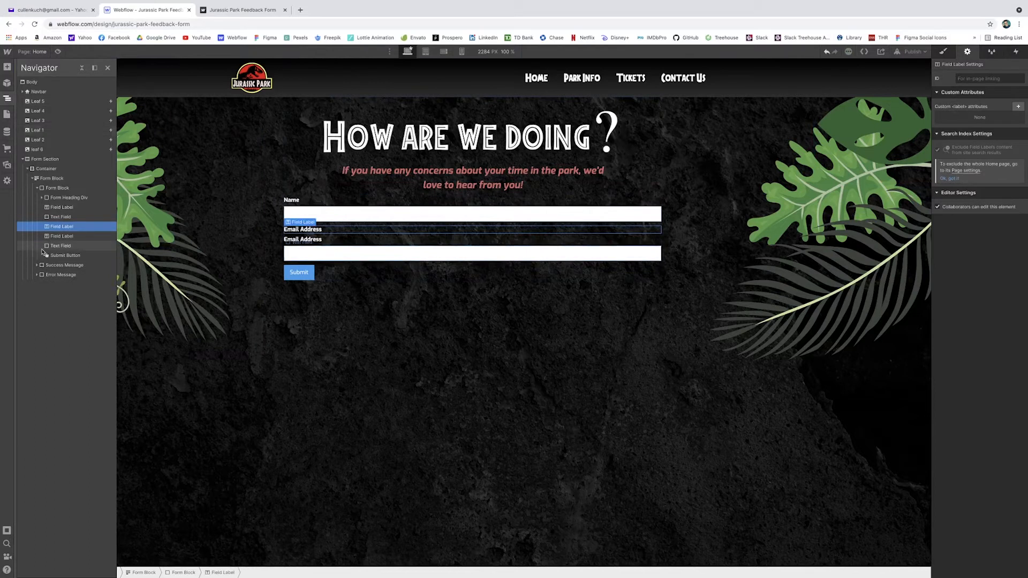
# Step: Duplicate the Email Address label and field so the form holds four labelled fields
pyautogui.click(60, 246)
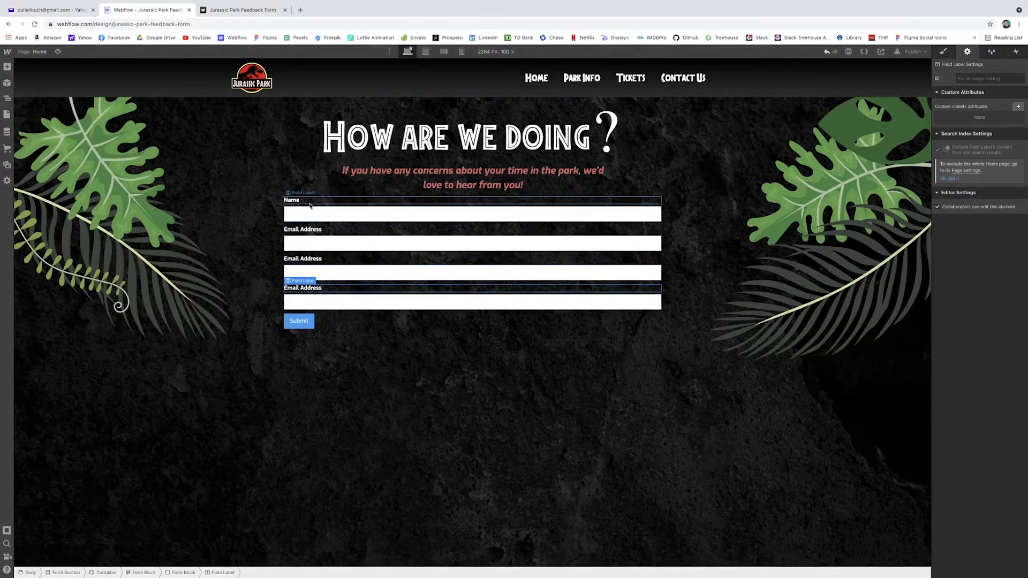
pyautogui.click(291, 200)
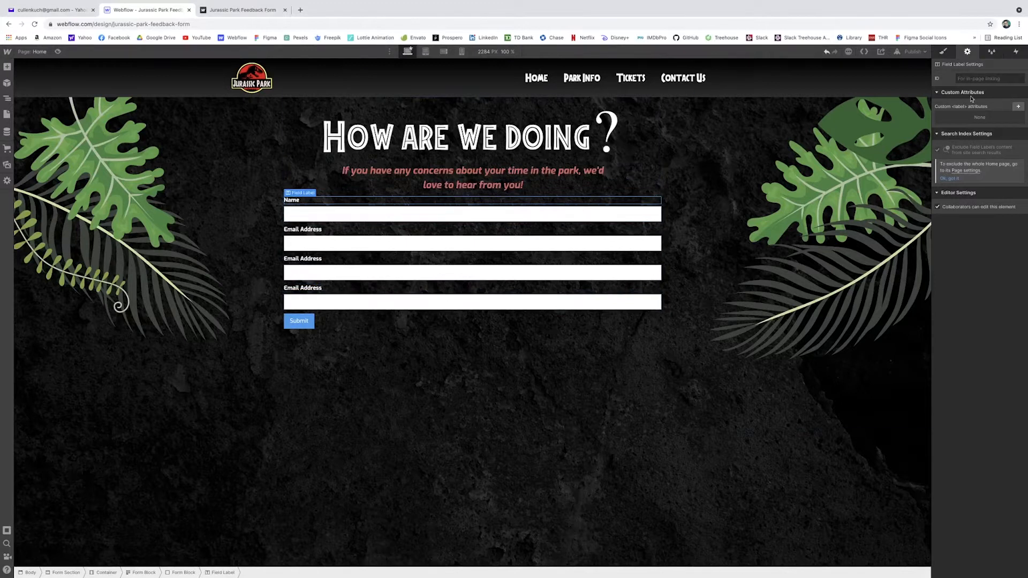
# Step: Rename the duplicated labels to Subject and Message in the all-caps display font
pyautogui.click(943, 52)
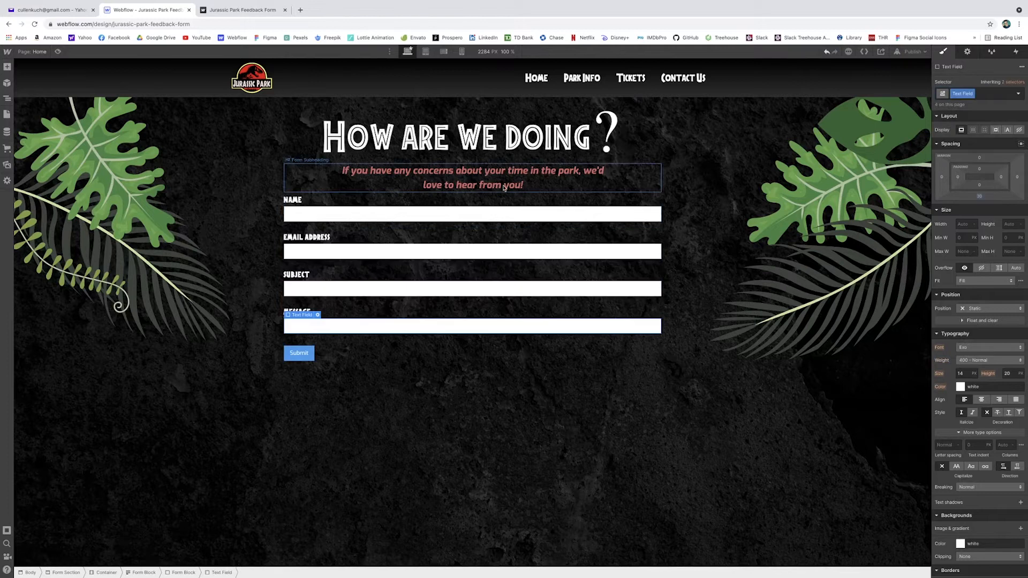
pyautogui.click(471, 214)
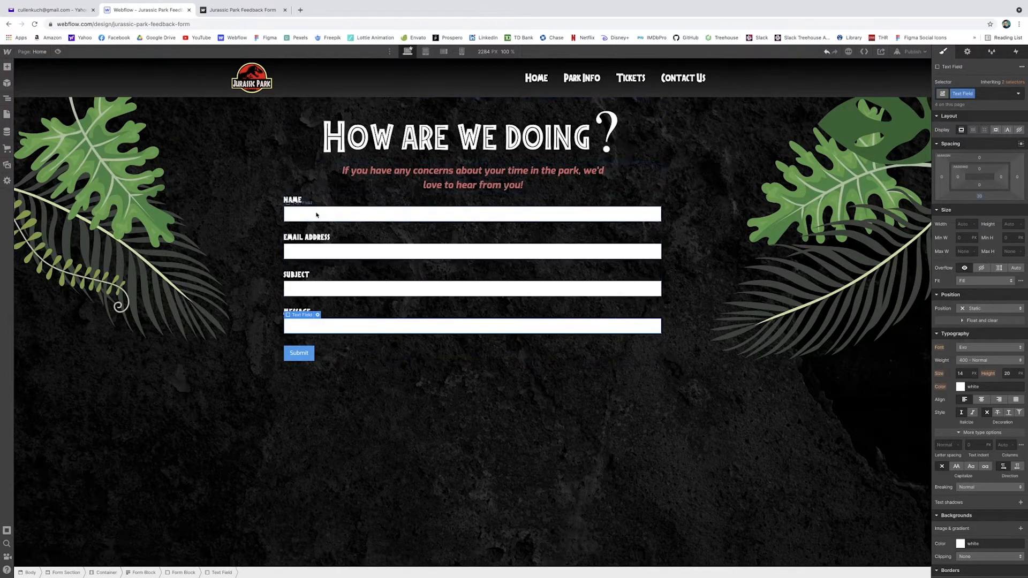
pyautogui.click(8, 97)
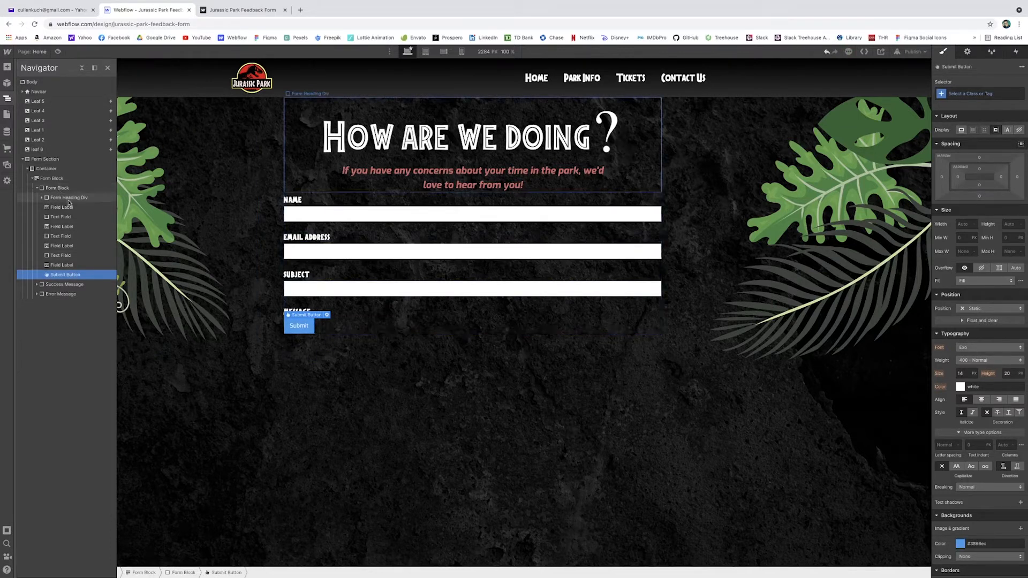
# Step: Add a Textarea with Example Text placeholder under the Message label, above Submit
pyautogui.click(7, 67)
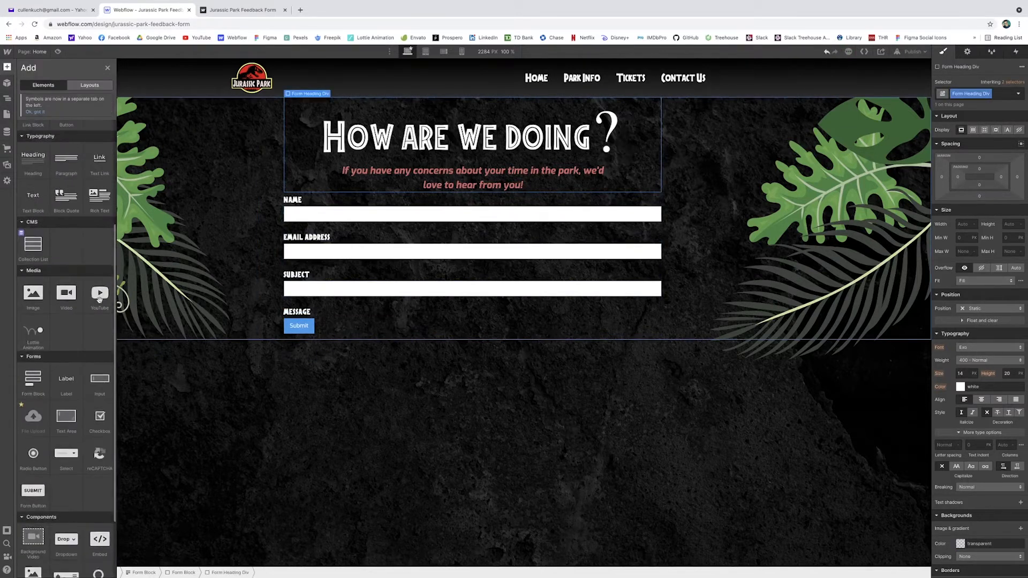
pyautogui.scroll(-3)
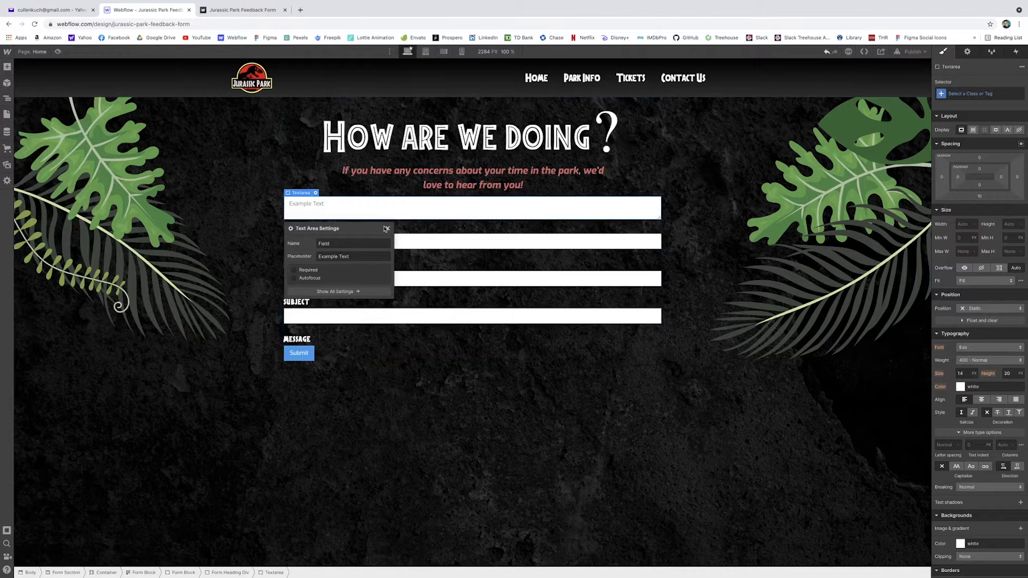
pyautogui.click(8, 66)
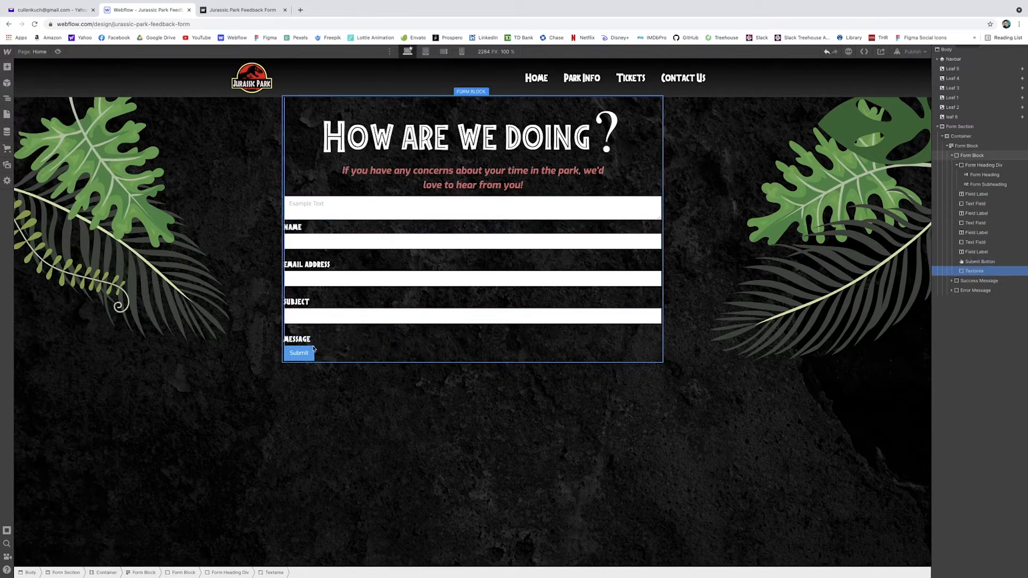
pyautogui.click(473, 330)
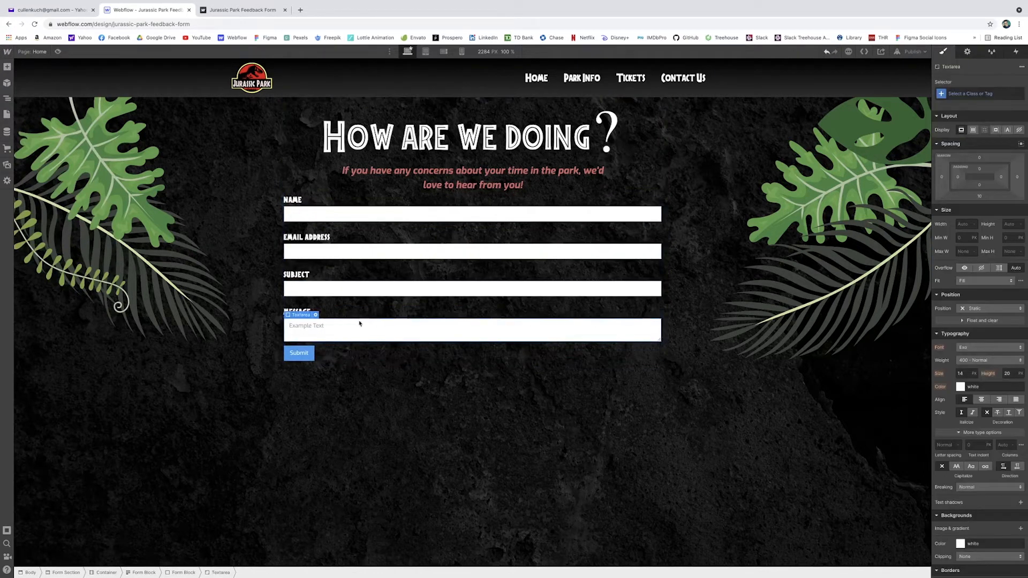
pyautogui.click(58, 52)
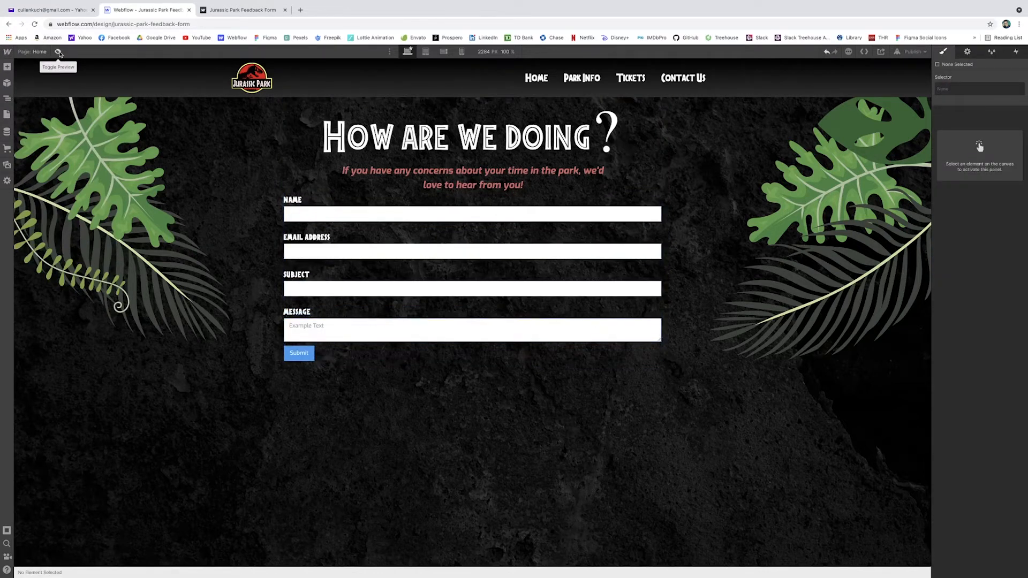